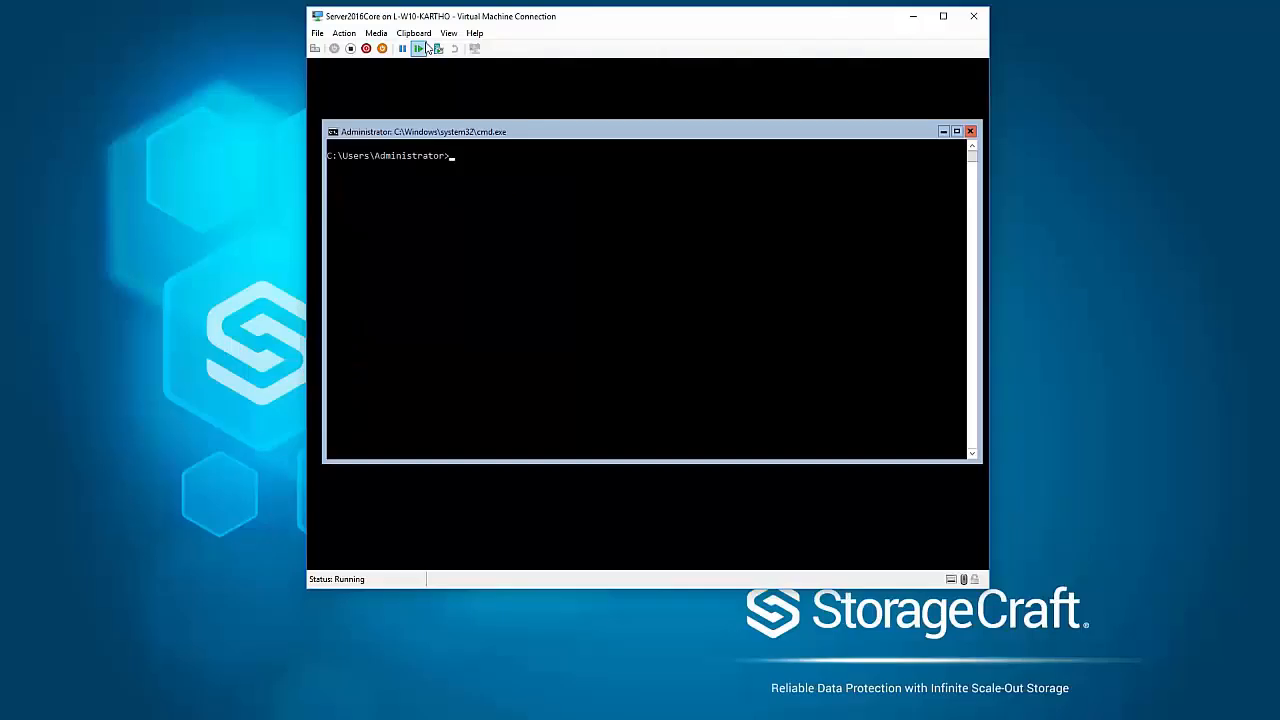
Create c:\temp, then map \\192.168.1.108\c$ and submit the share credentials
text(mkdir c:\t)
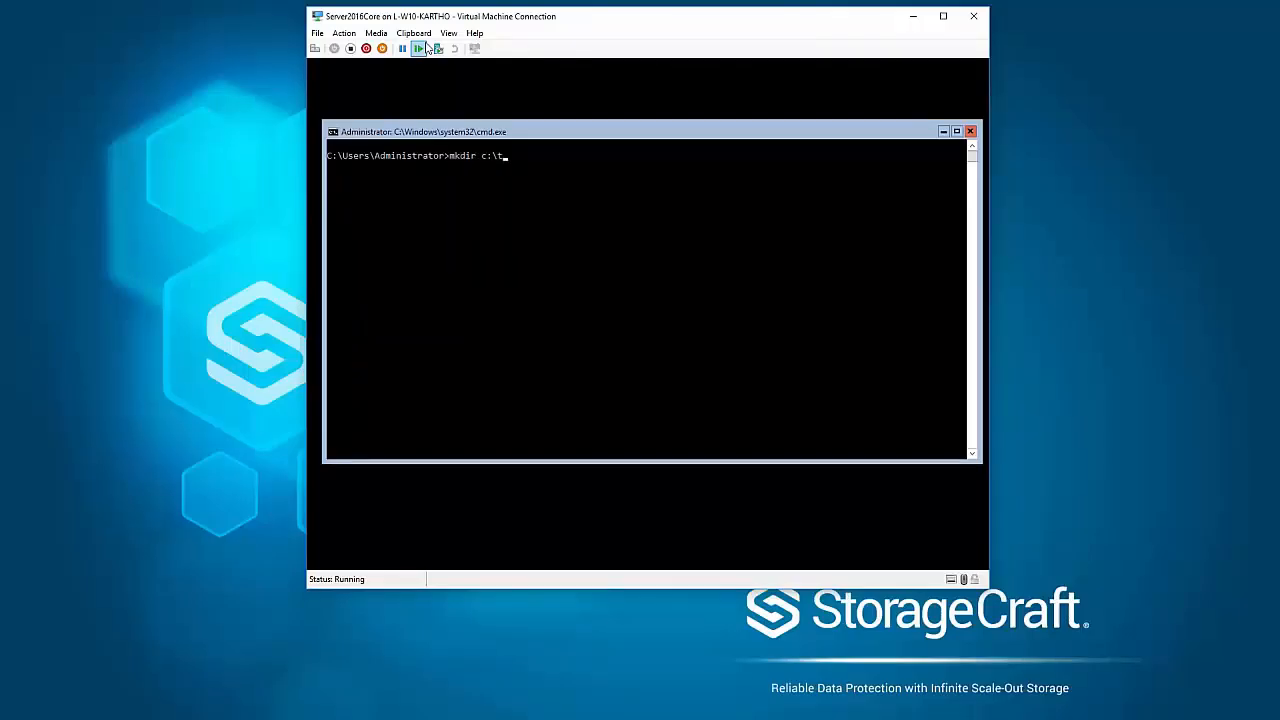
key(Return)
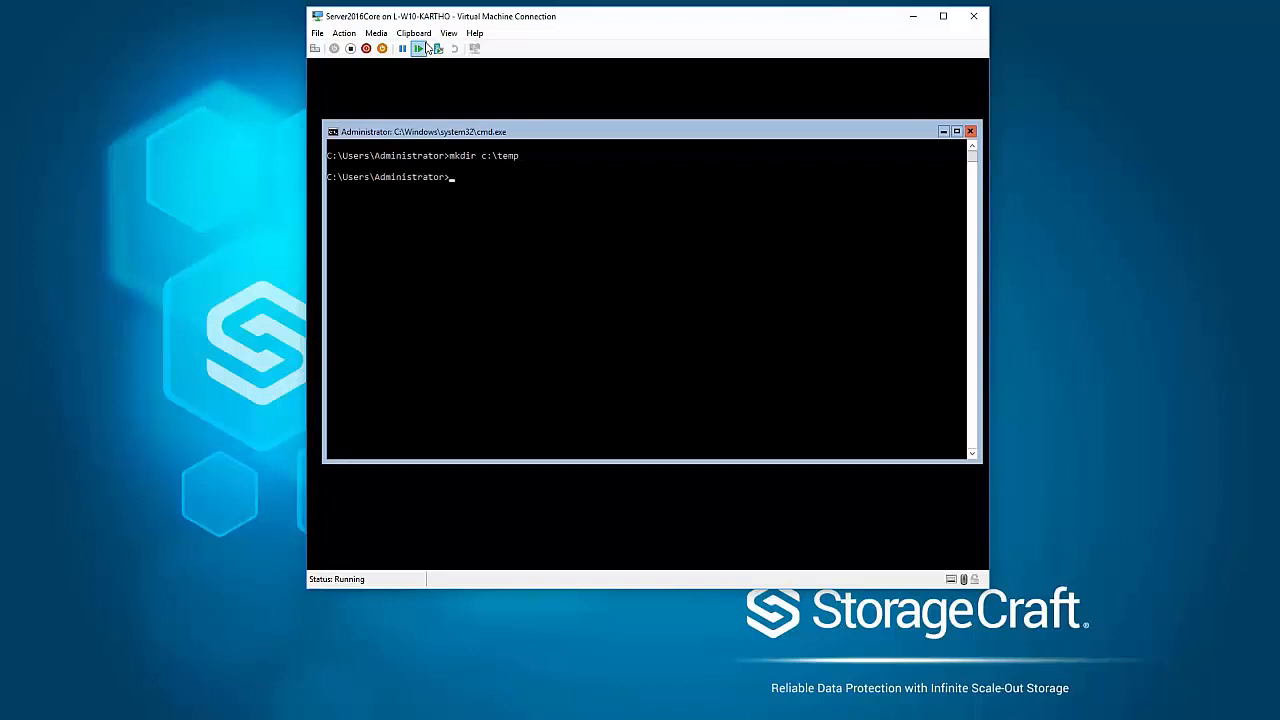
text(net use \\)
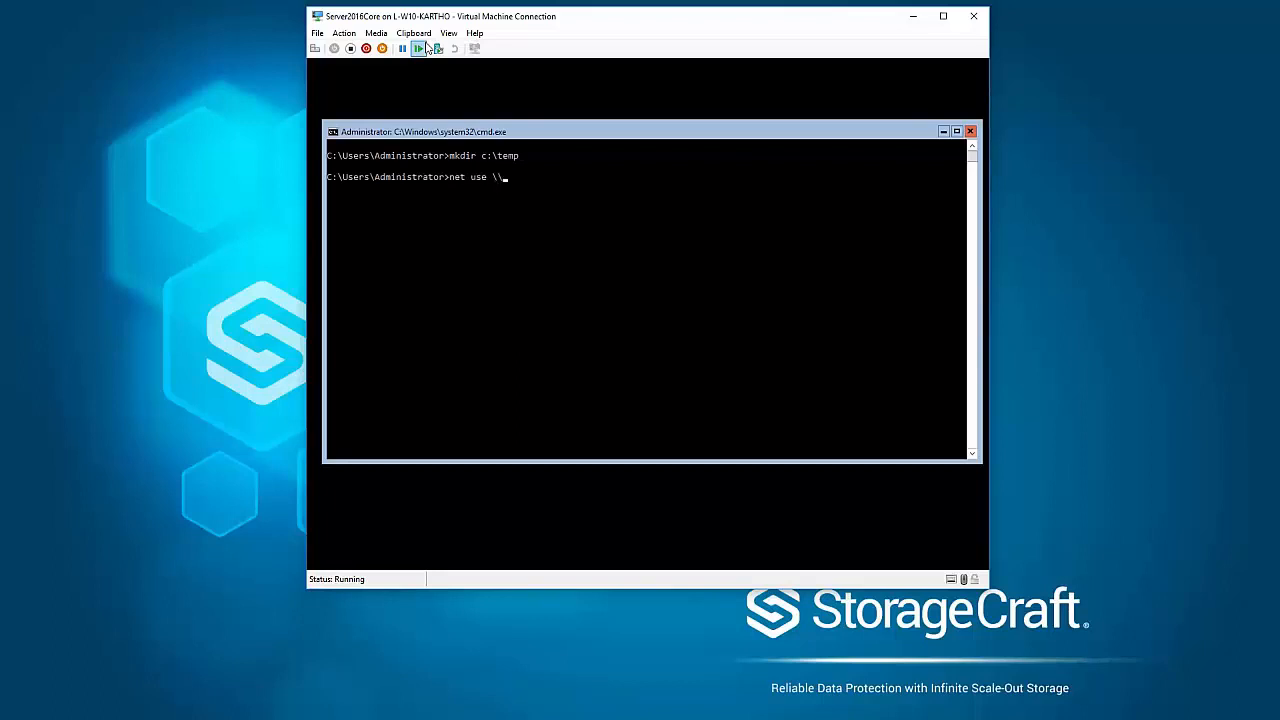
text(192.168.)
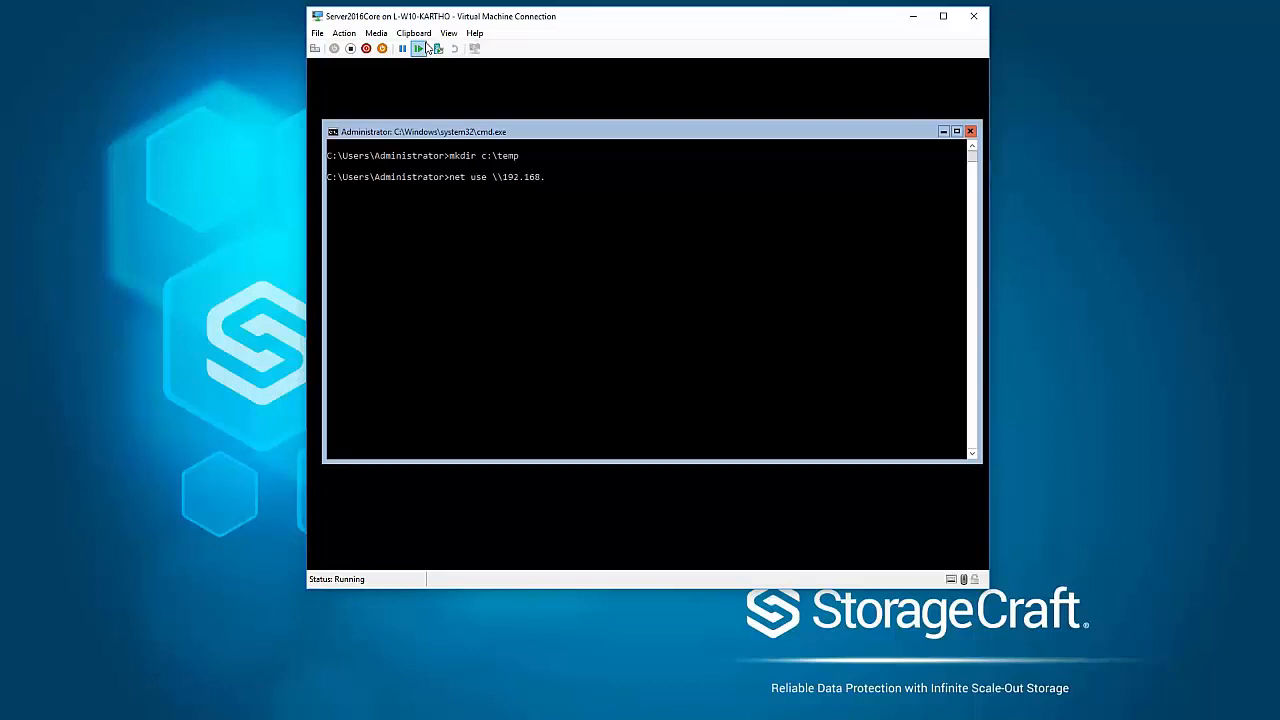
text(1.108)
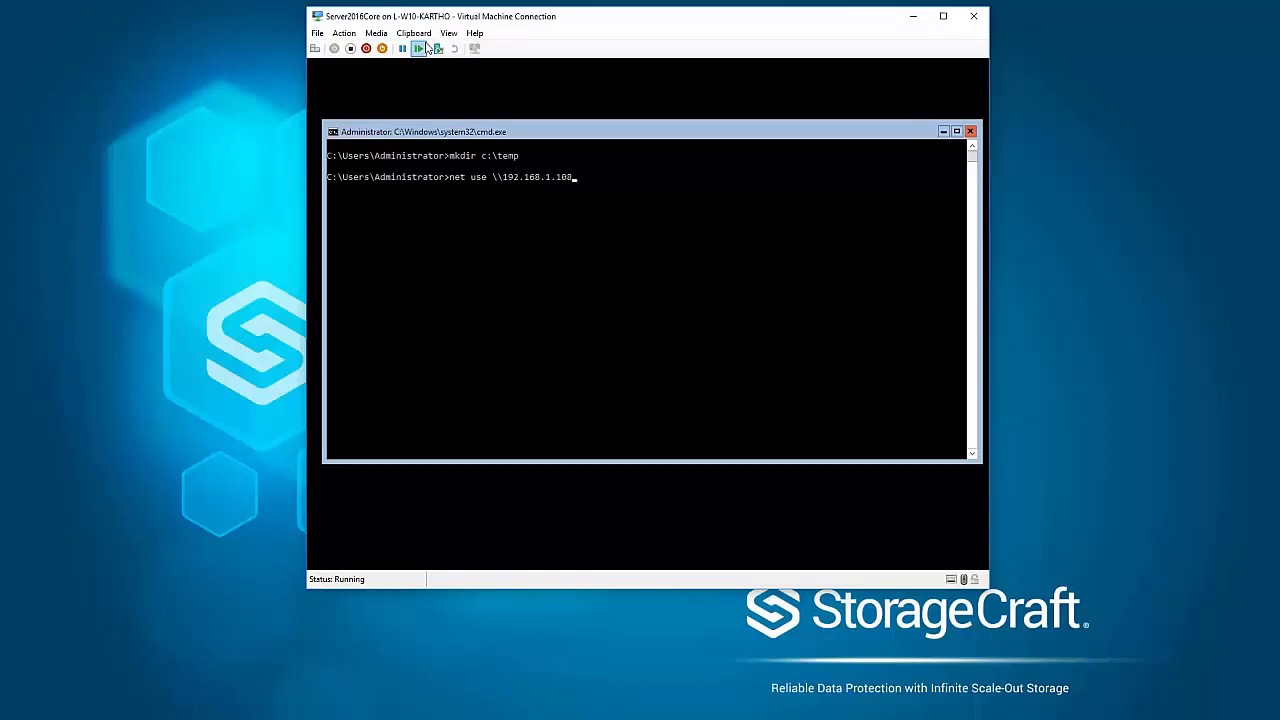
text(\c$)
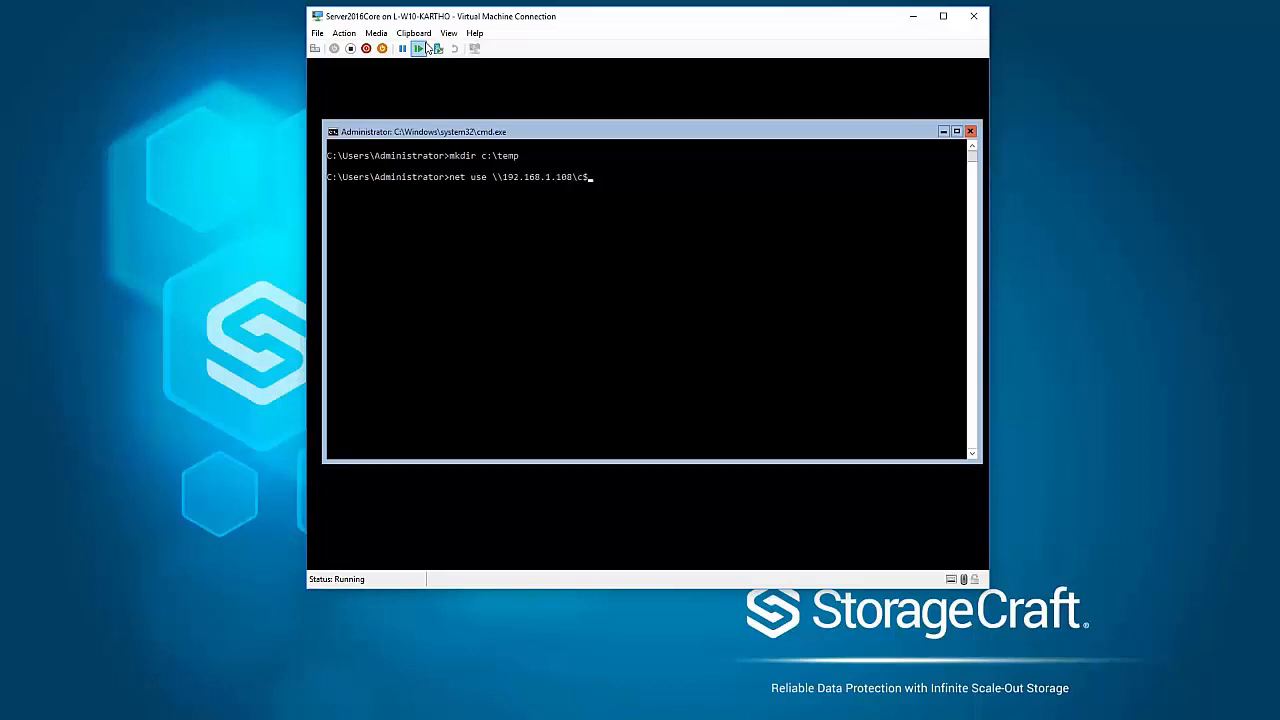
key(Return)
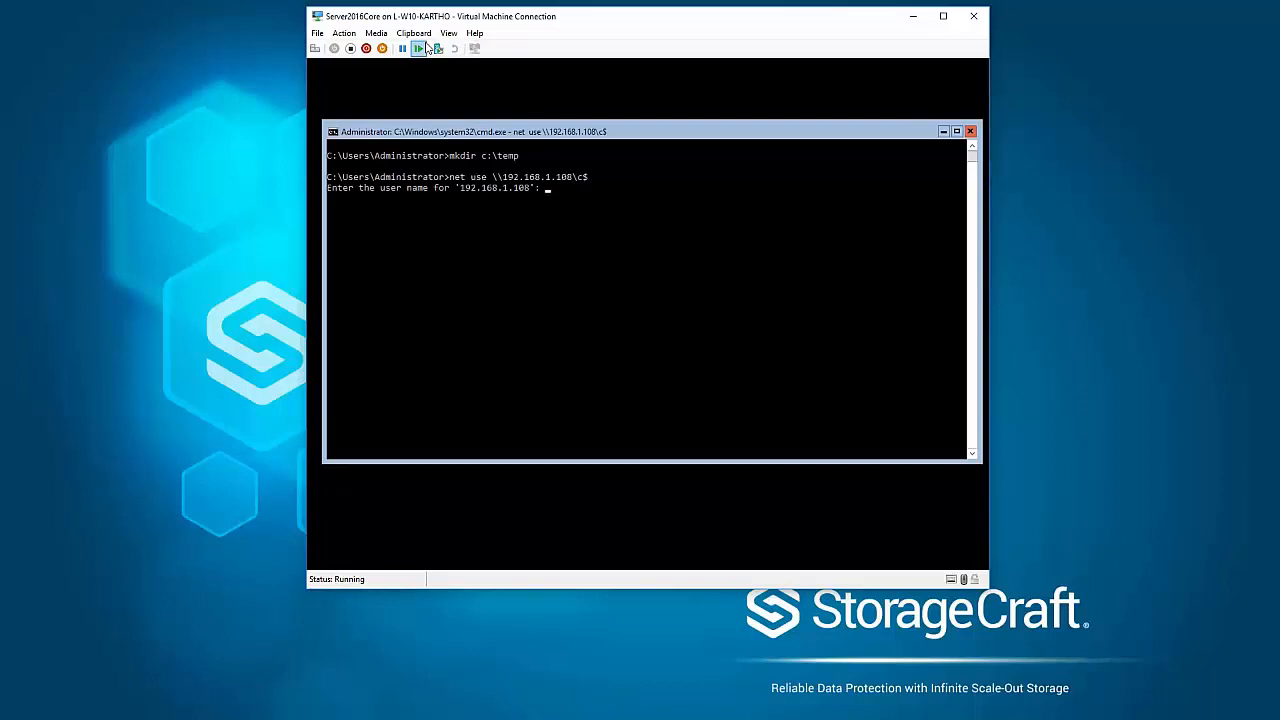
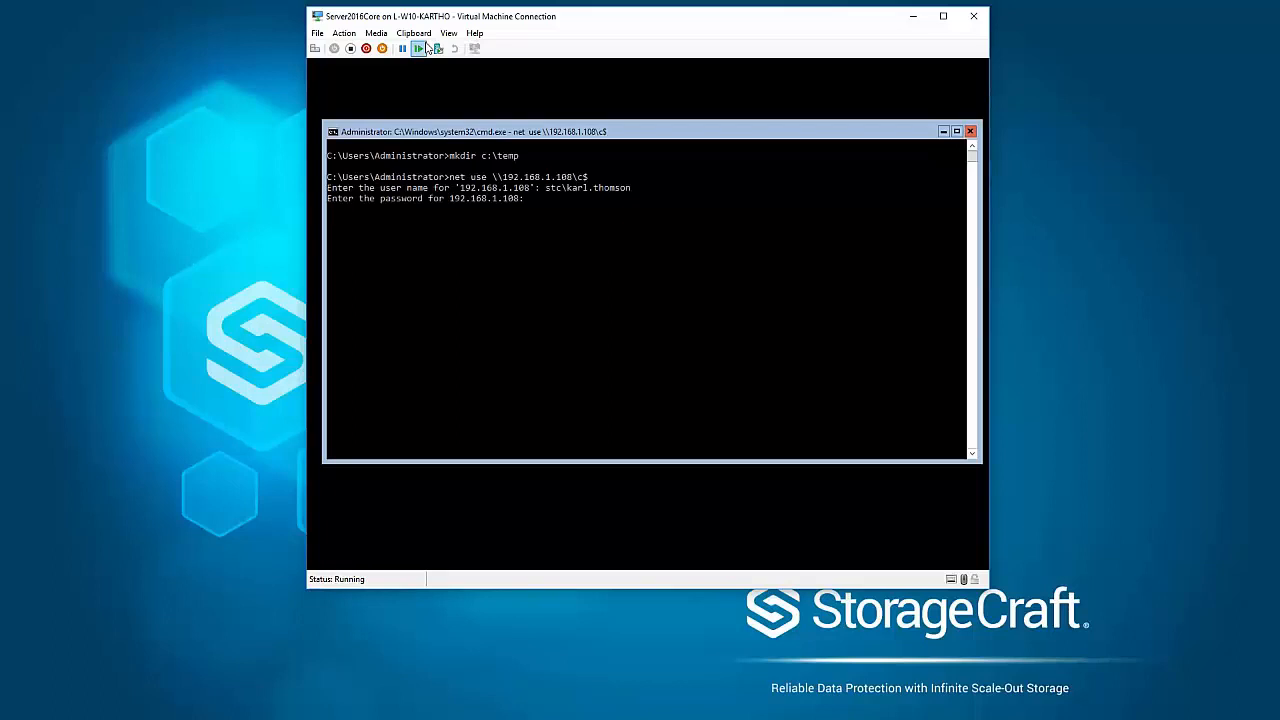
key(Return)
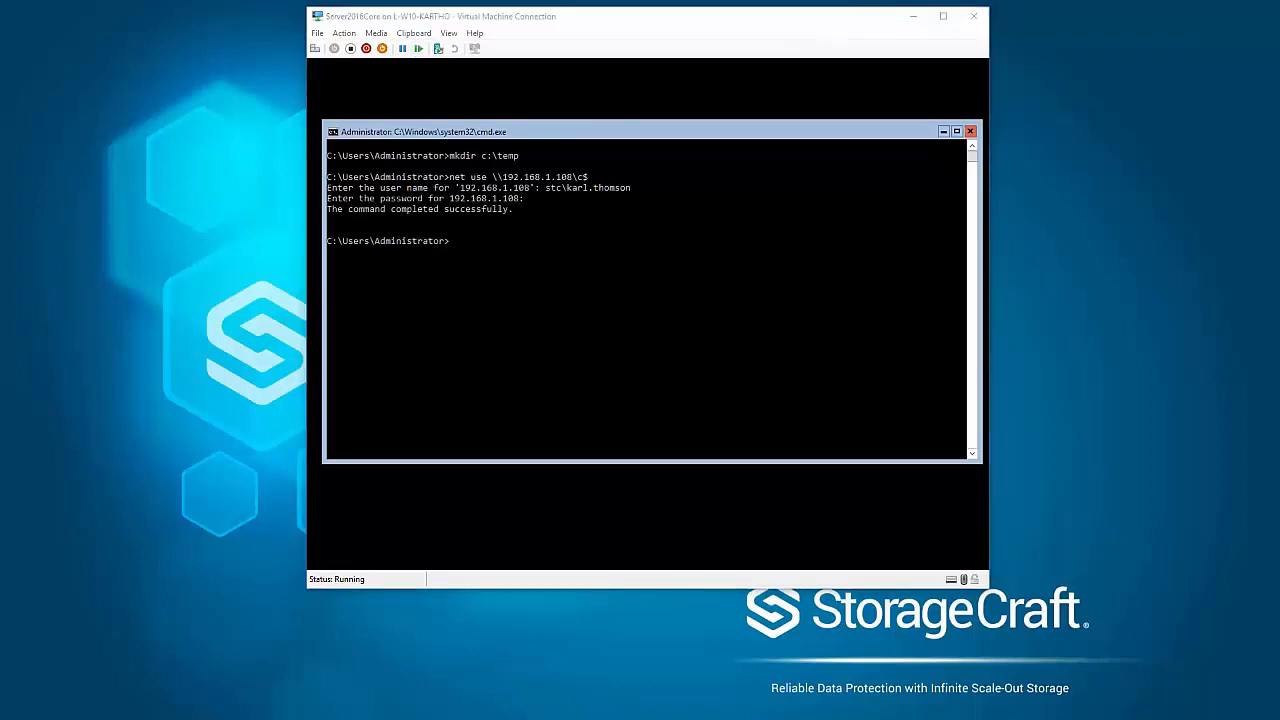
Paste and run the clipboard command copying the SPX 6.7.4 .msi into c:\temp
click(413, 33)
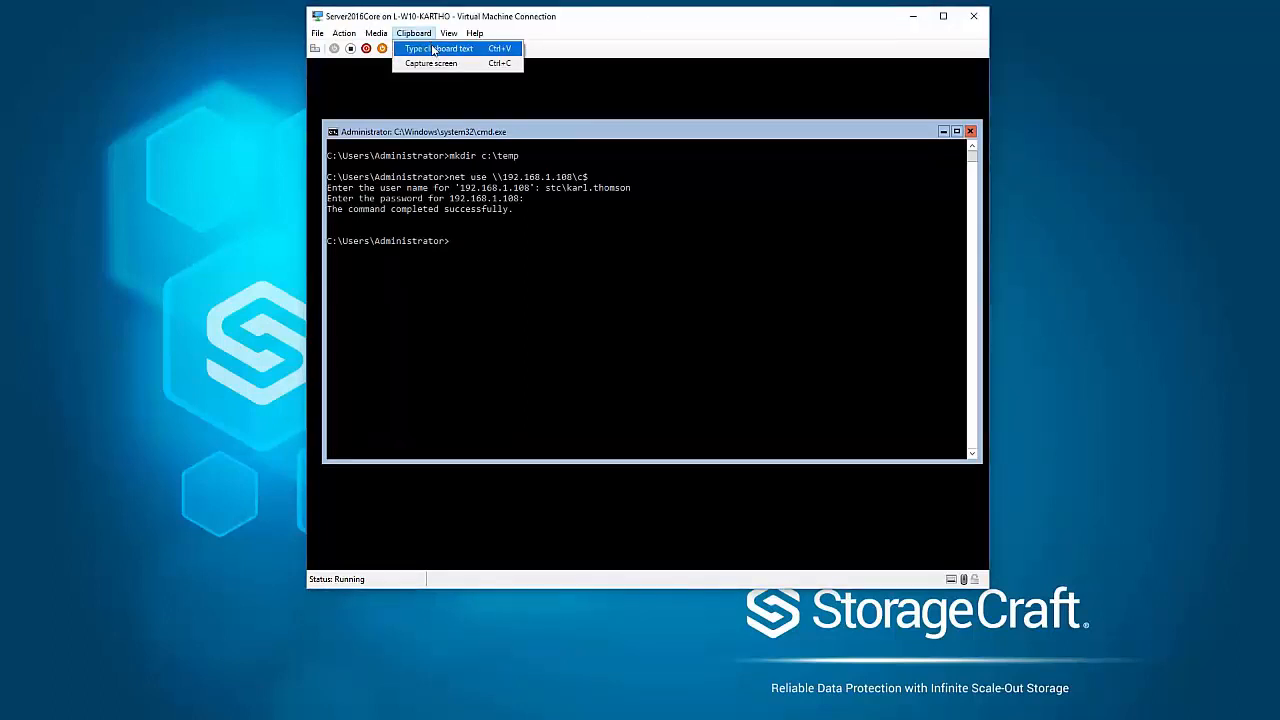
click(438, 48)
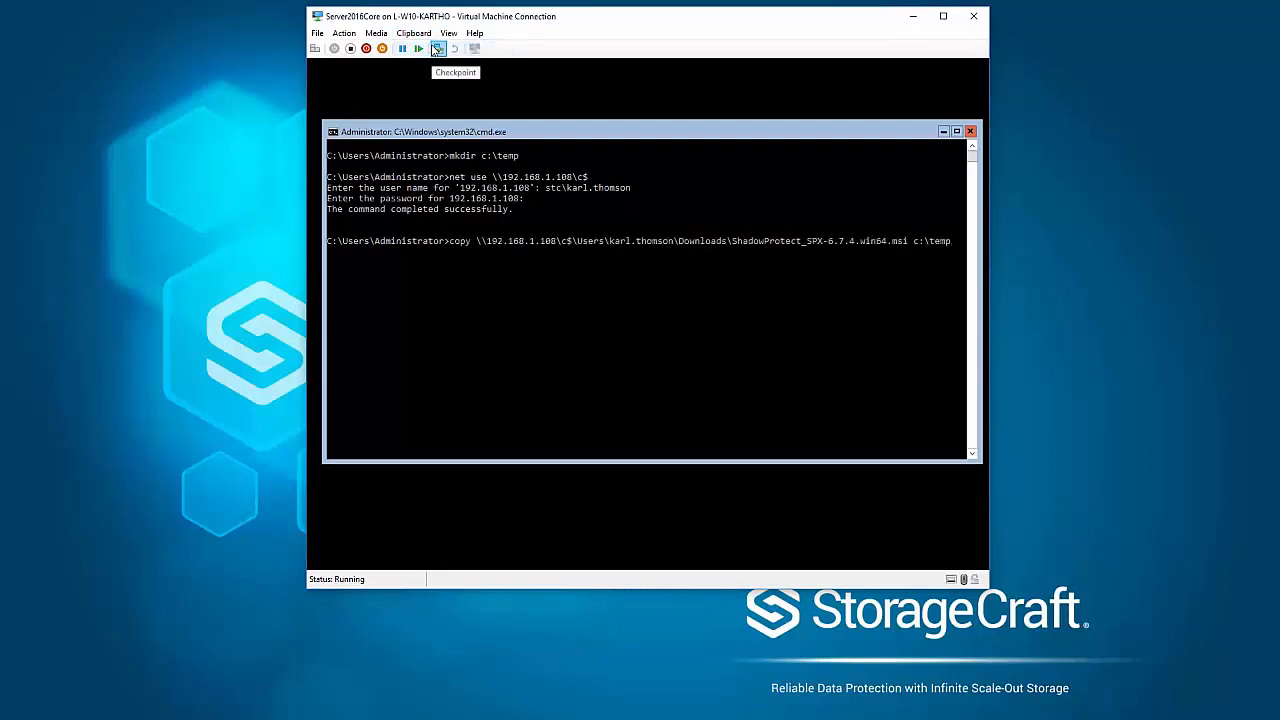
key(Return)
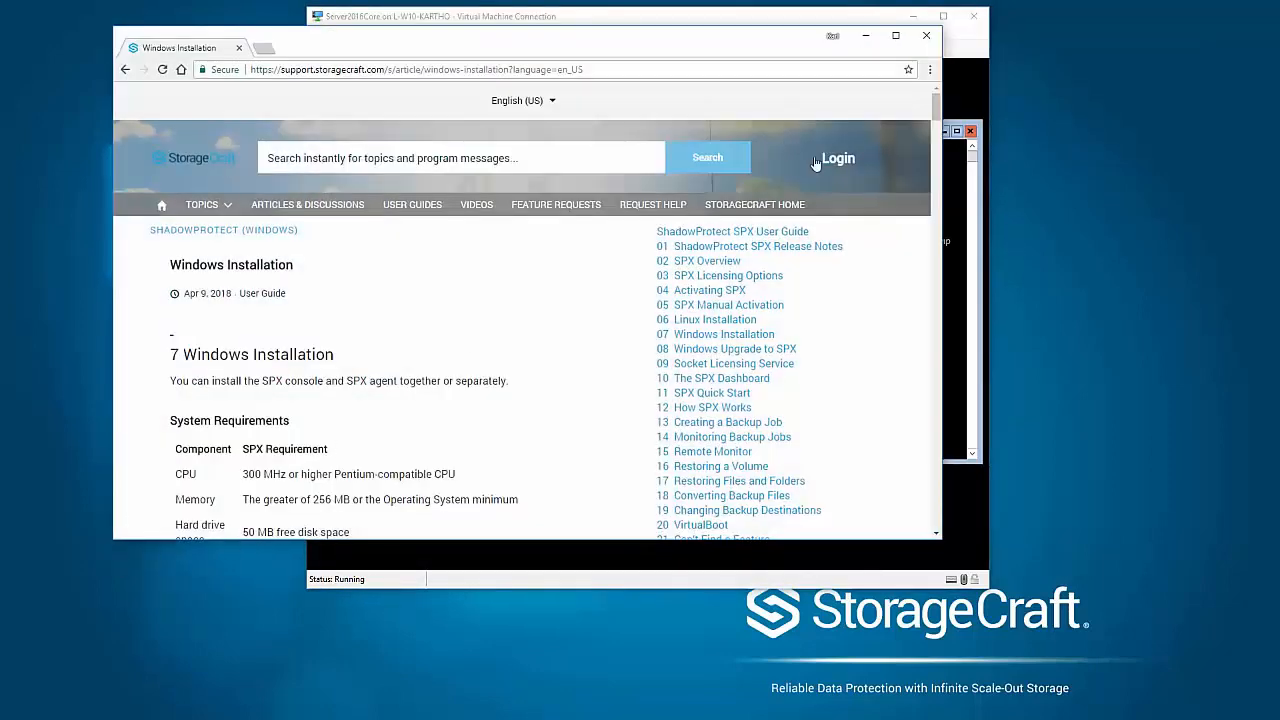
Scroll the Windows Installation article down to section 7.5 Windows Silent Install
scroll(down, 3)
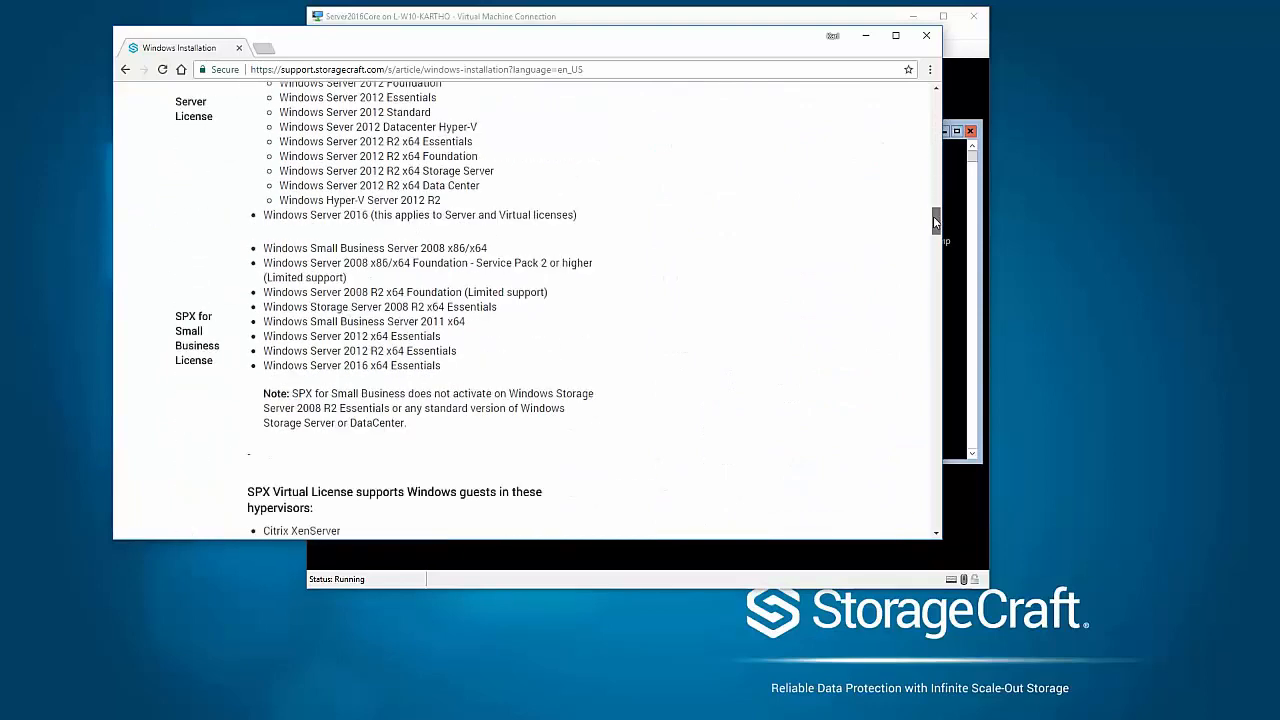
scroll(down, 3)
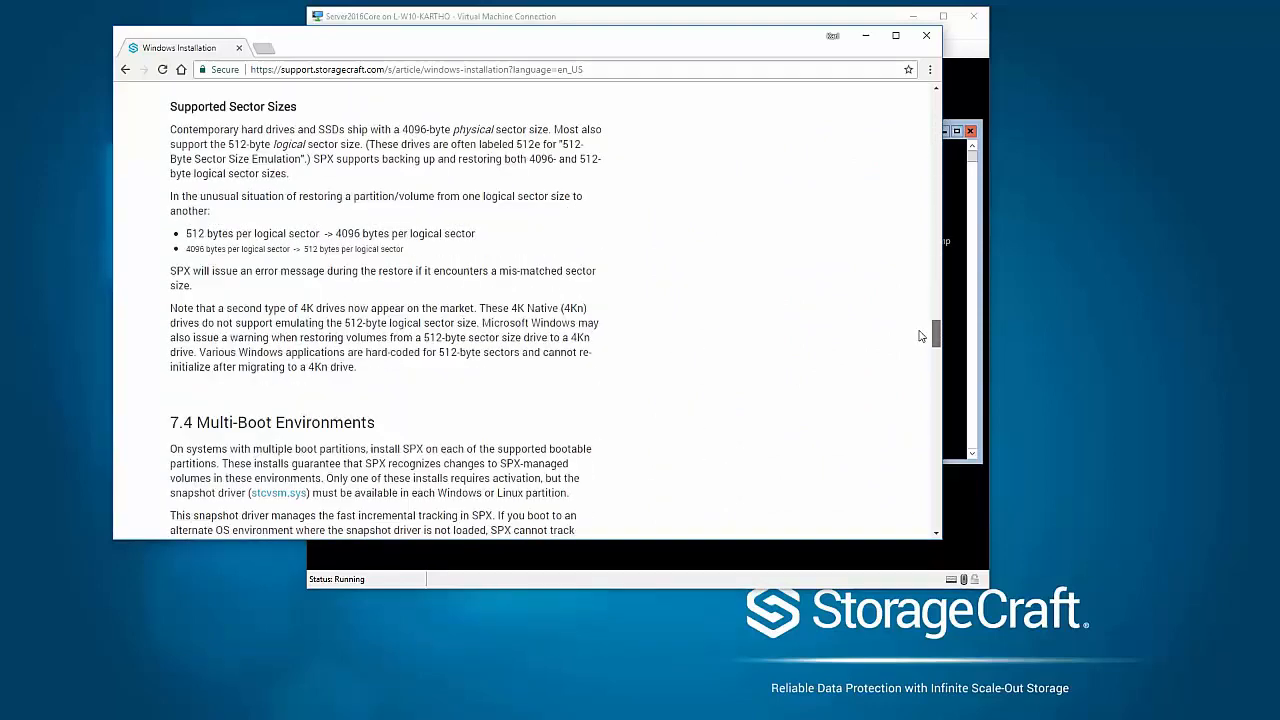
scroll(down, 3)
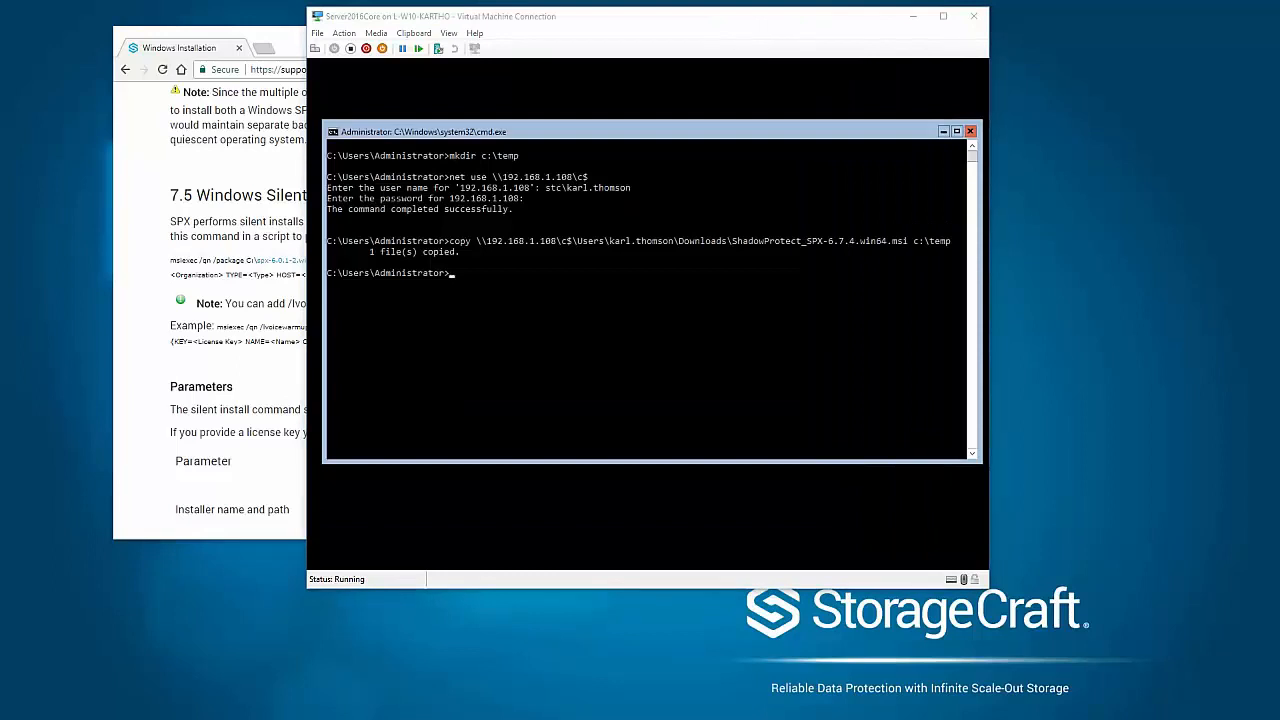
Paste the msiexec /qn /package command with IACCEPT=STORAGECRAFT.EULA into the prompt
click(413, 33)
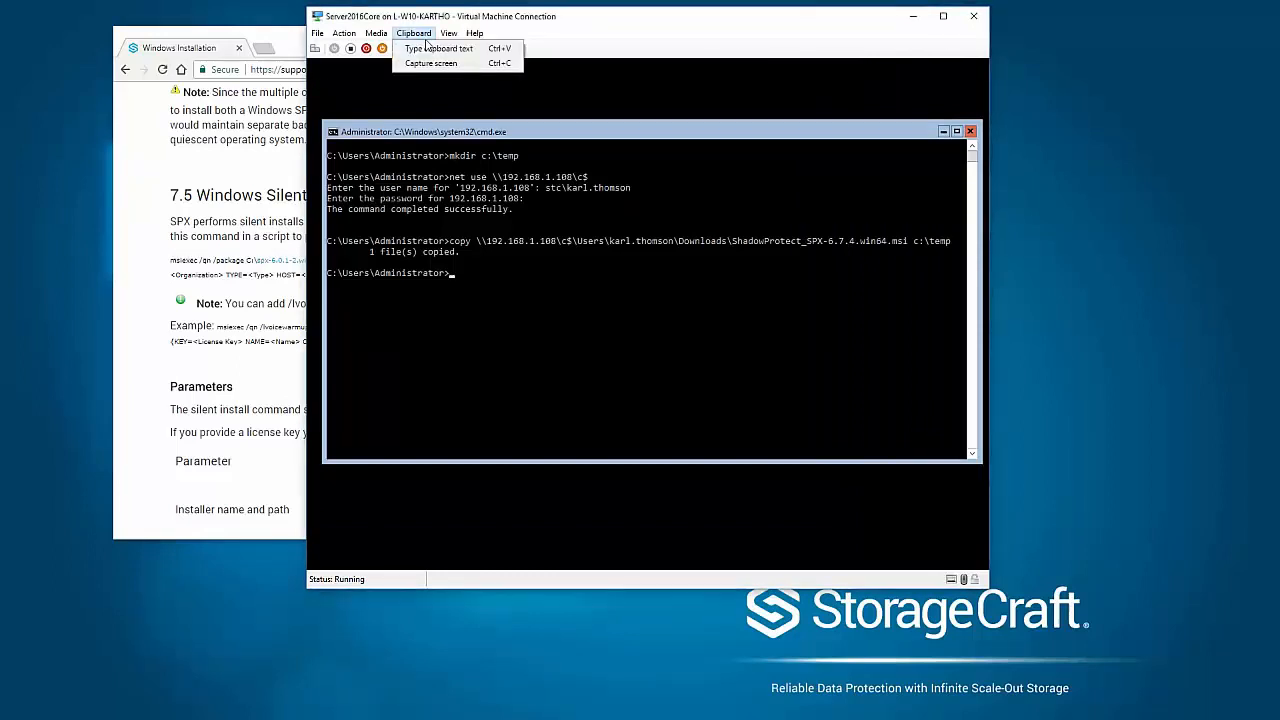
click(440, 48)
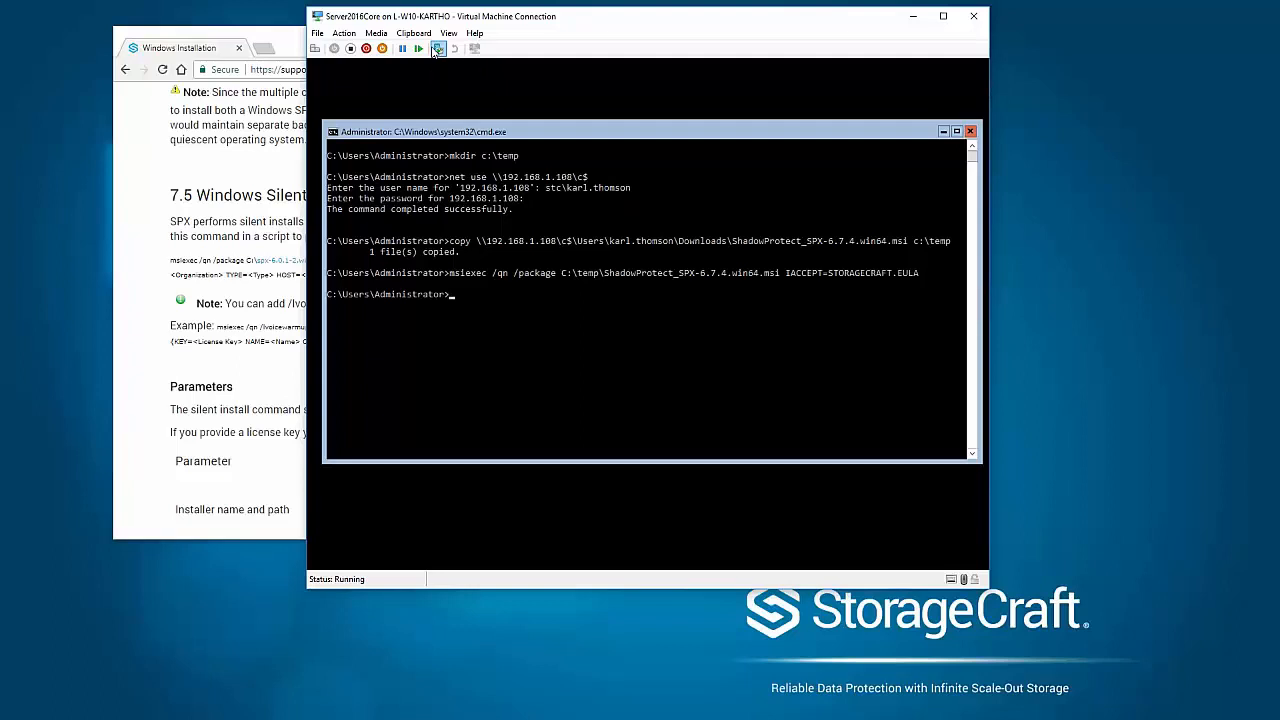
mouse_move(451, 88)
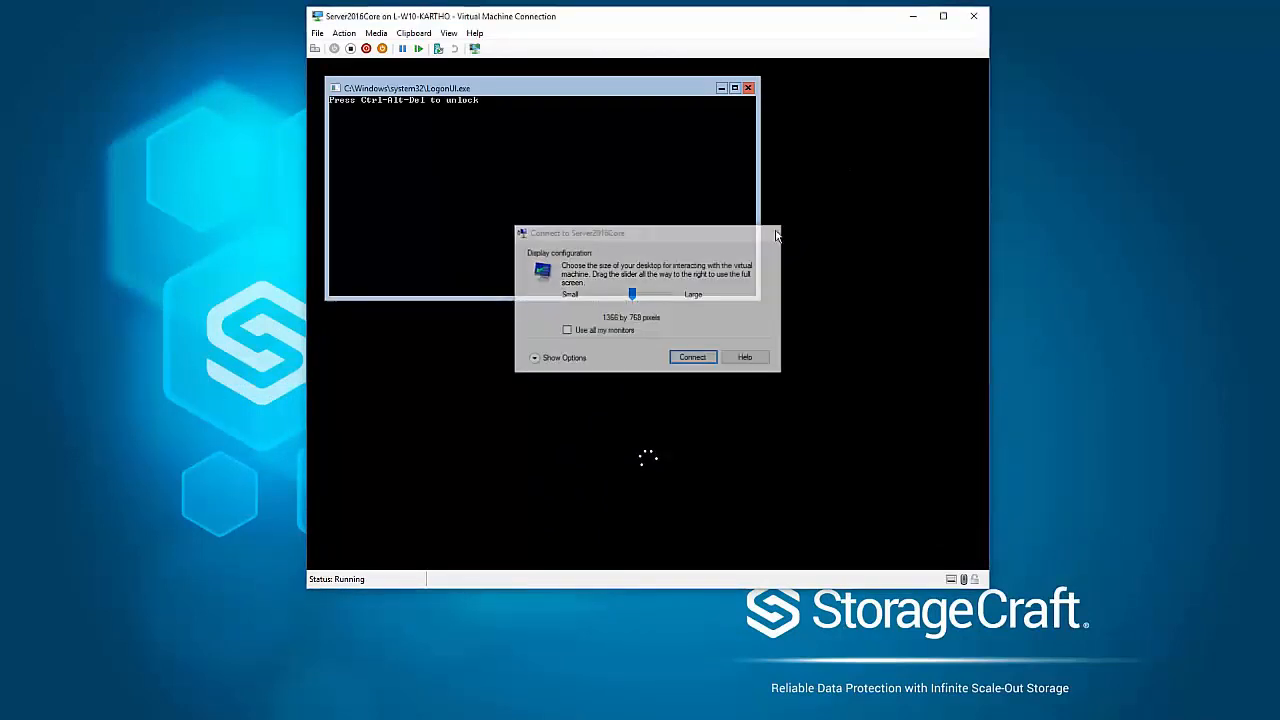
Unlock the VM as Administrator via Ctrl+Alt+Delete and begin a net start command
click(315, 48)
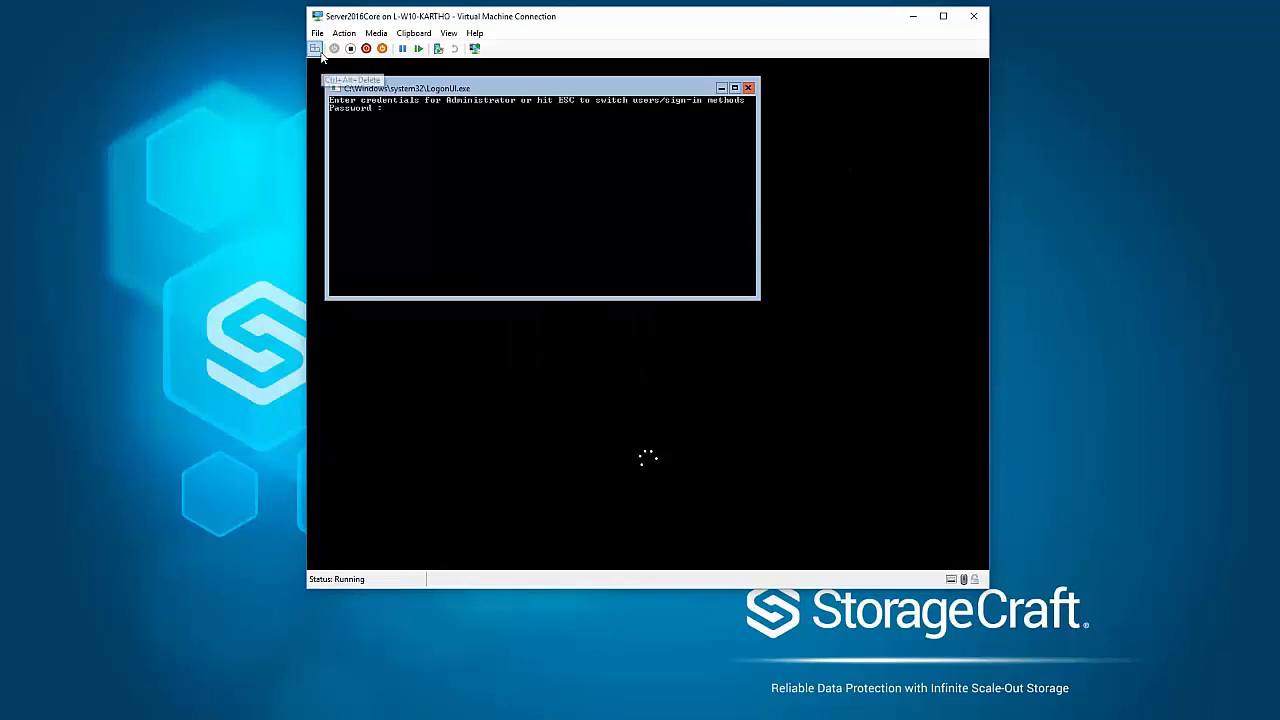
text(password)
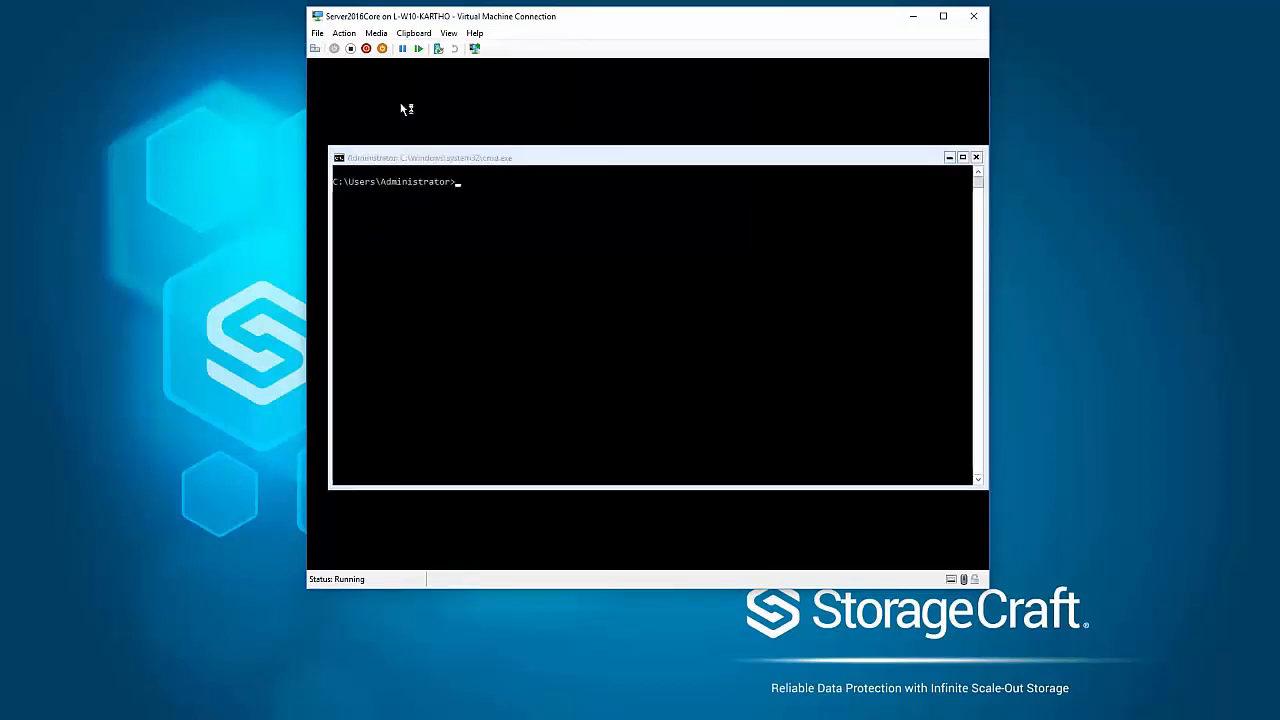
text(net star)
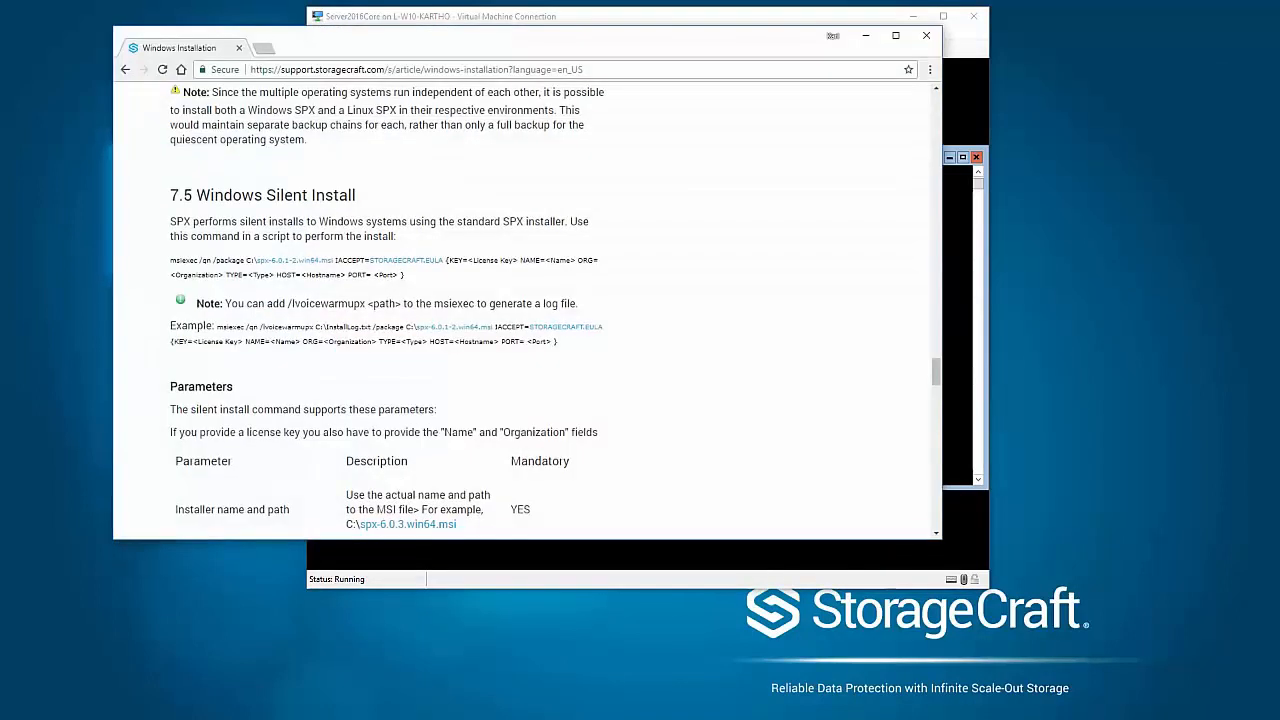
Scroll through the silent-install Parameters table down to the GPO installs section
scroll(down, 3)
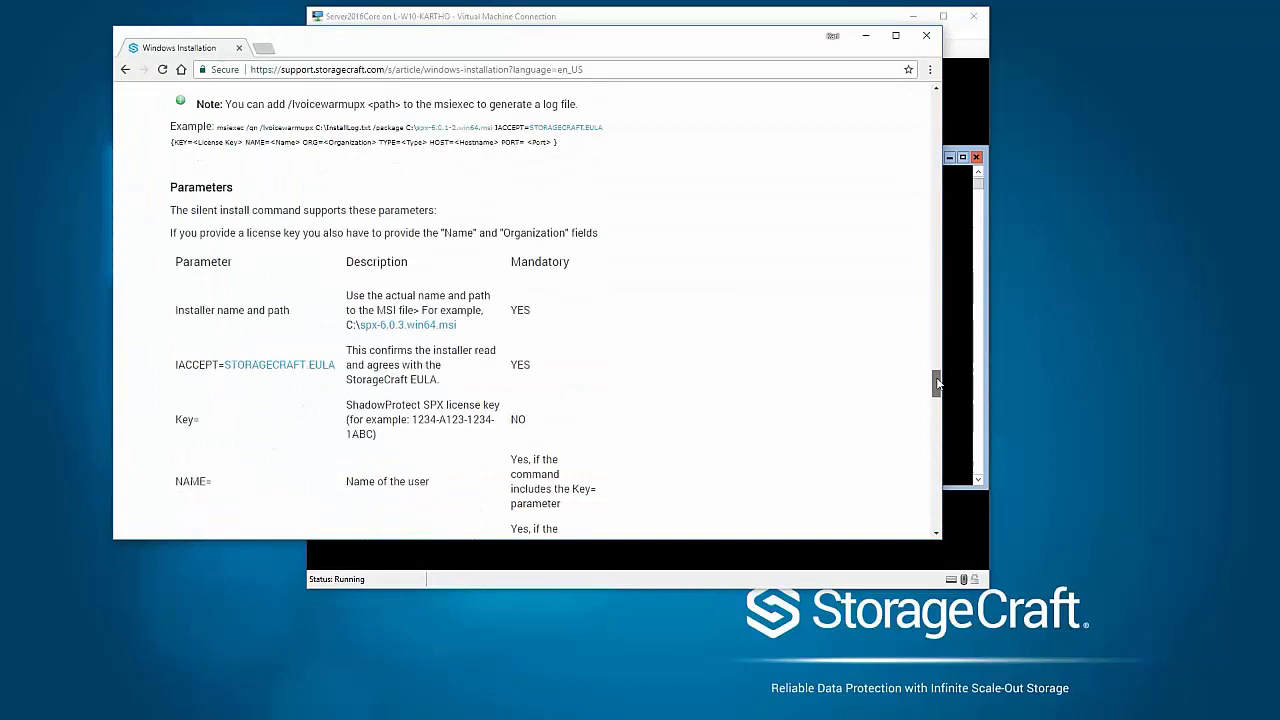
scroll(down, 3)
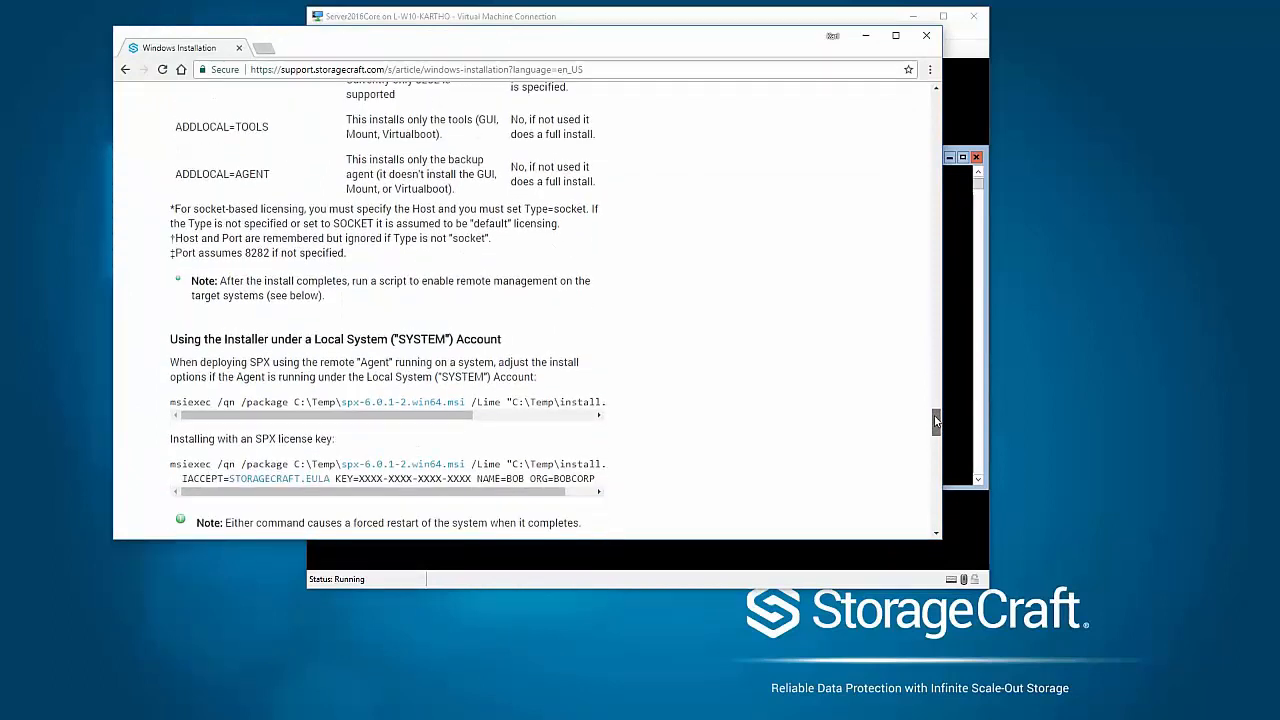
scroll(down, 3)
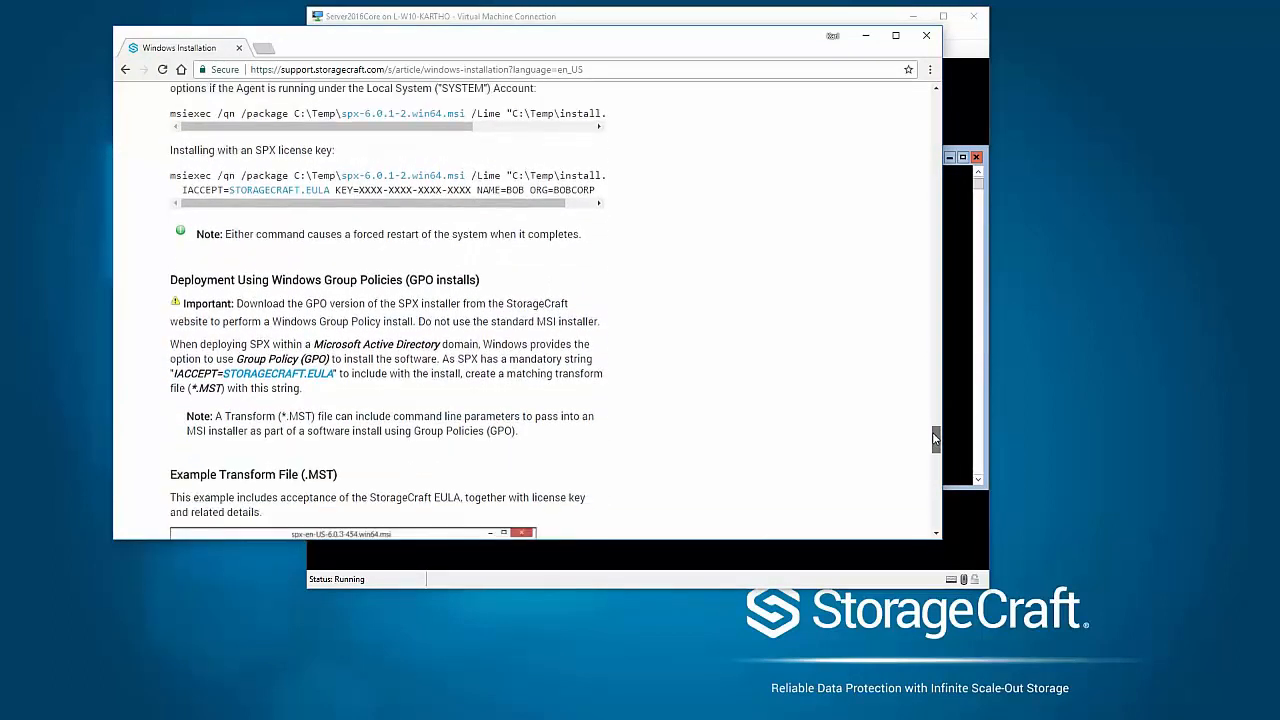
scroll(down, 3)
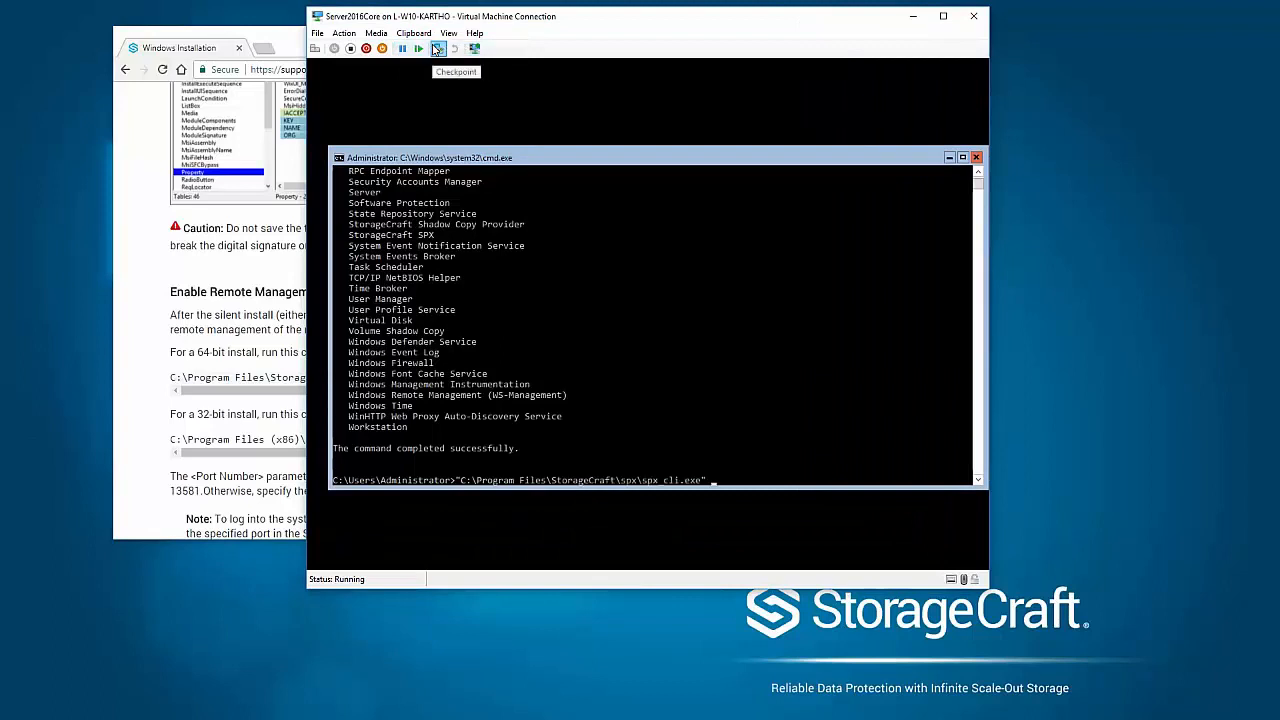
Run spx_cli remote --enable 13581, then ipconfig to check the server's address
text(remote --enable 13581)
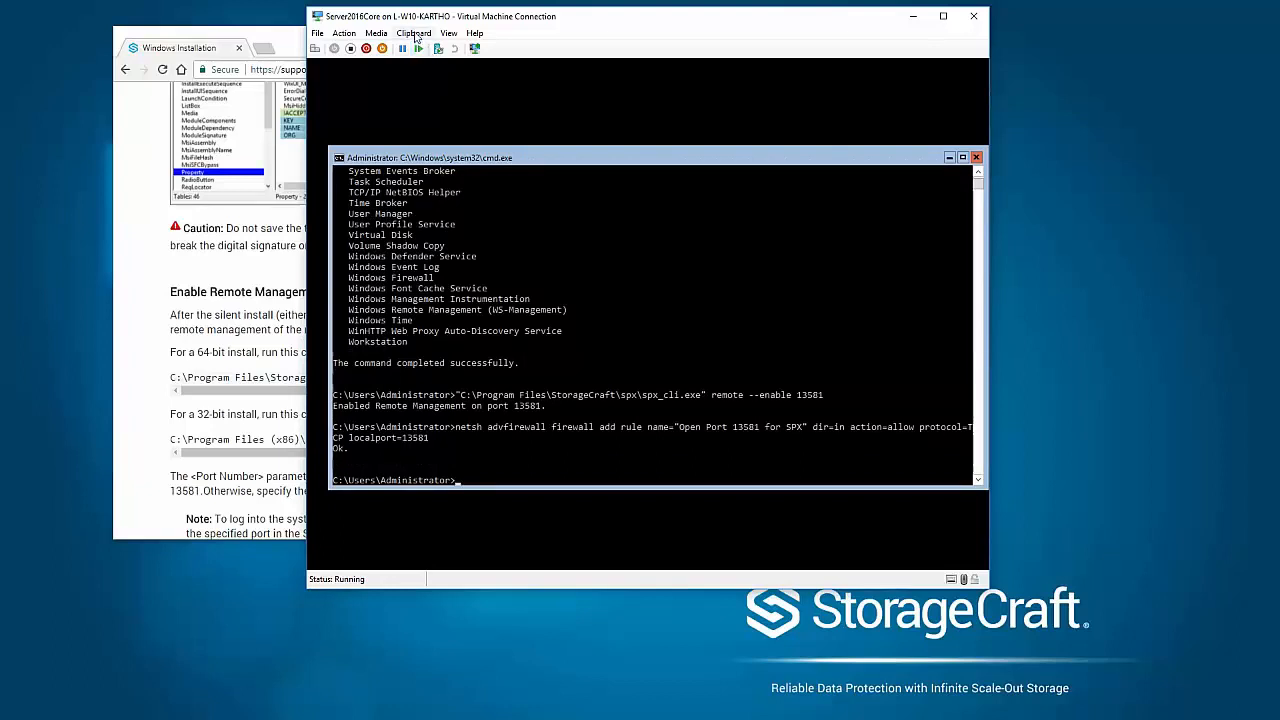
text(ipconfig)
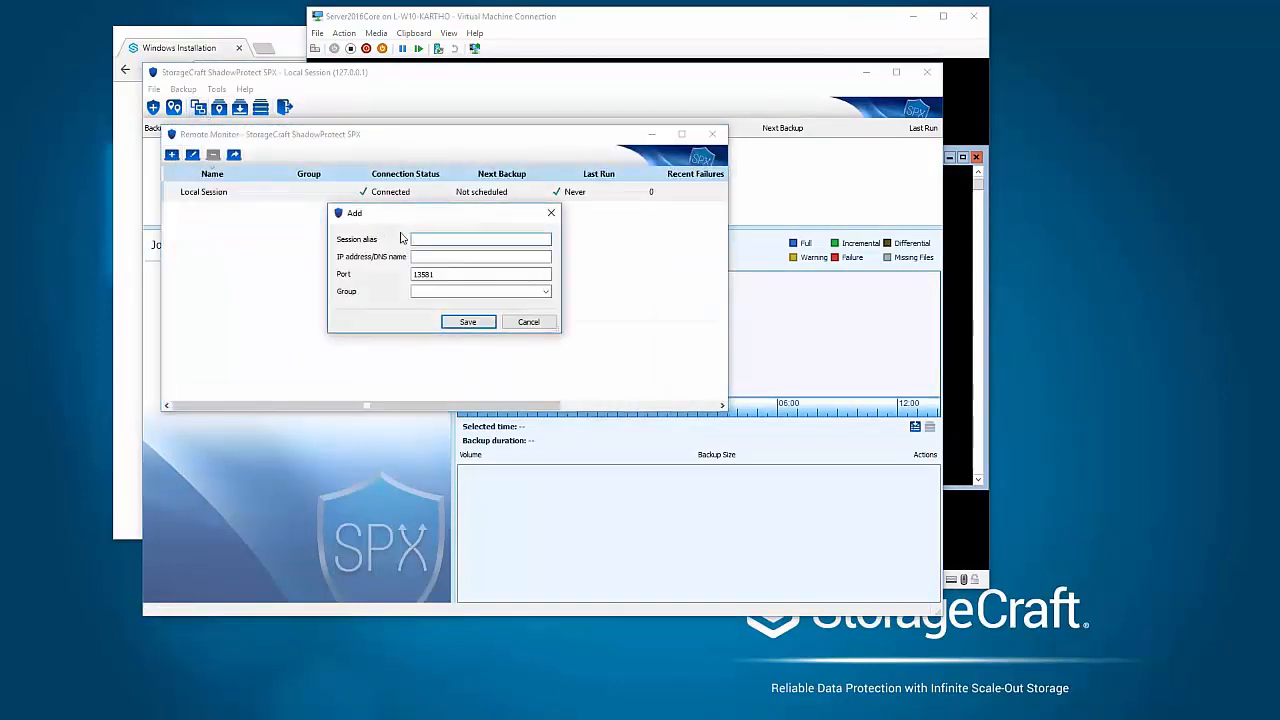
Save a Remote Monitor session aliased core for 192.168.1.114 on port 13581
text(core1)
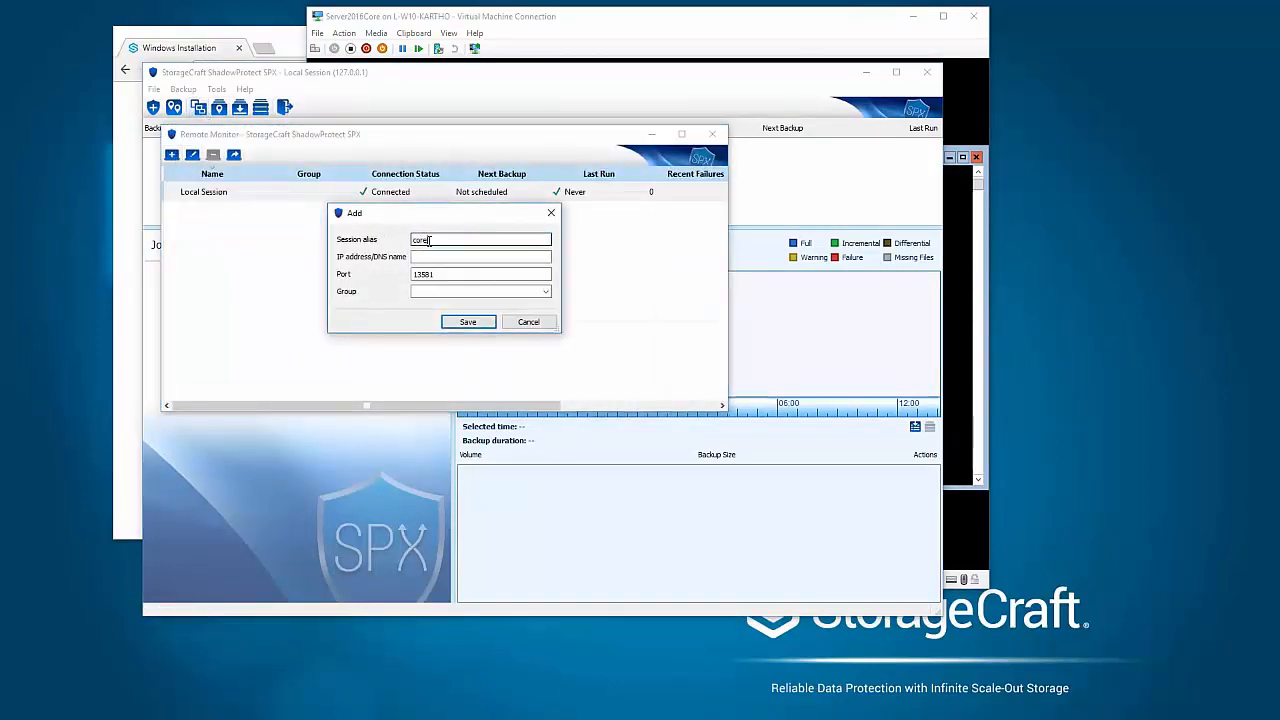
text(192.168.1.11)
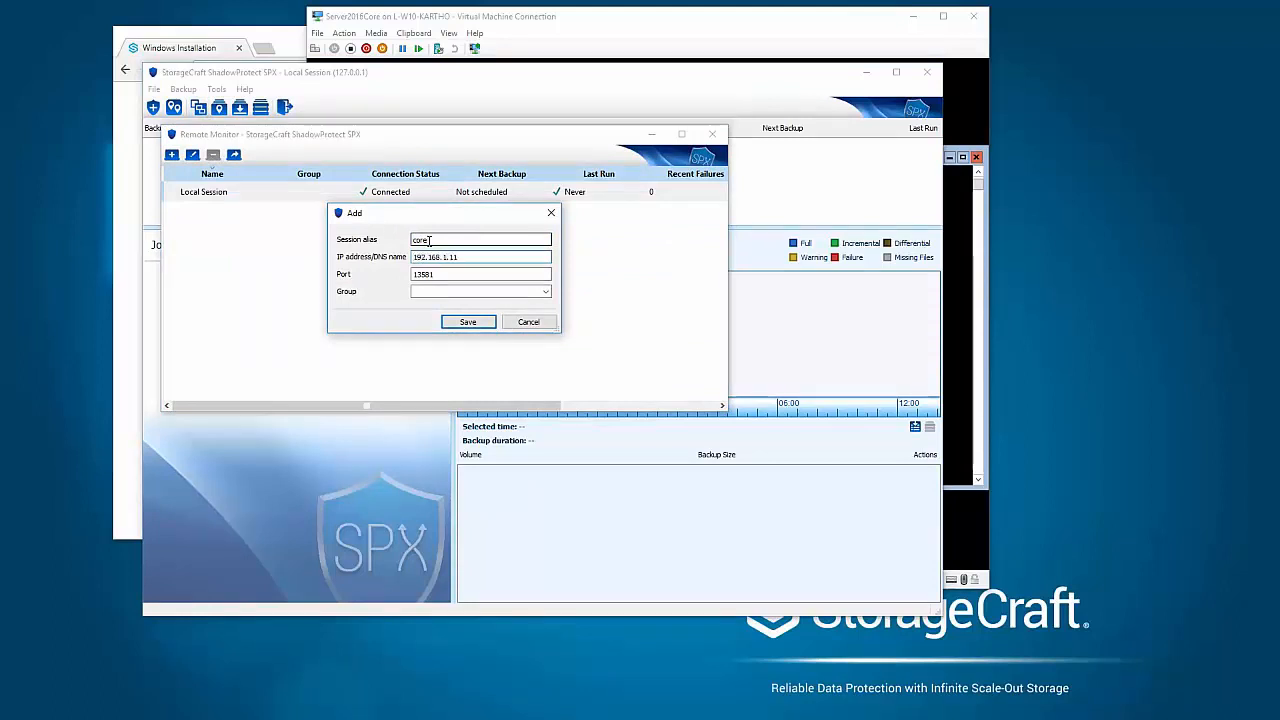
text(4)
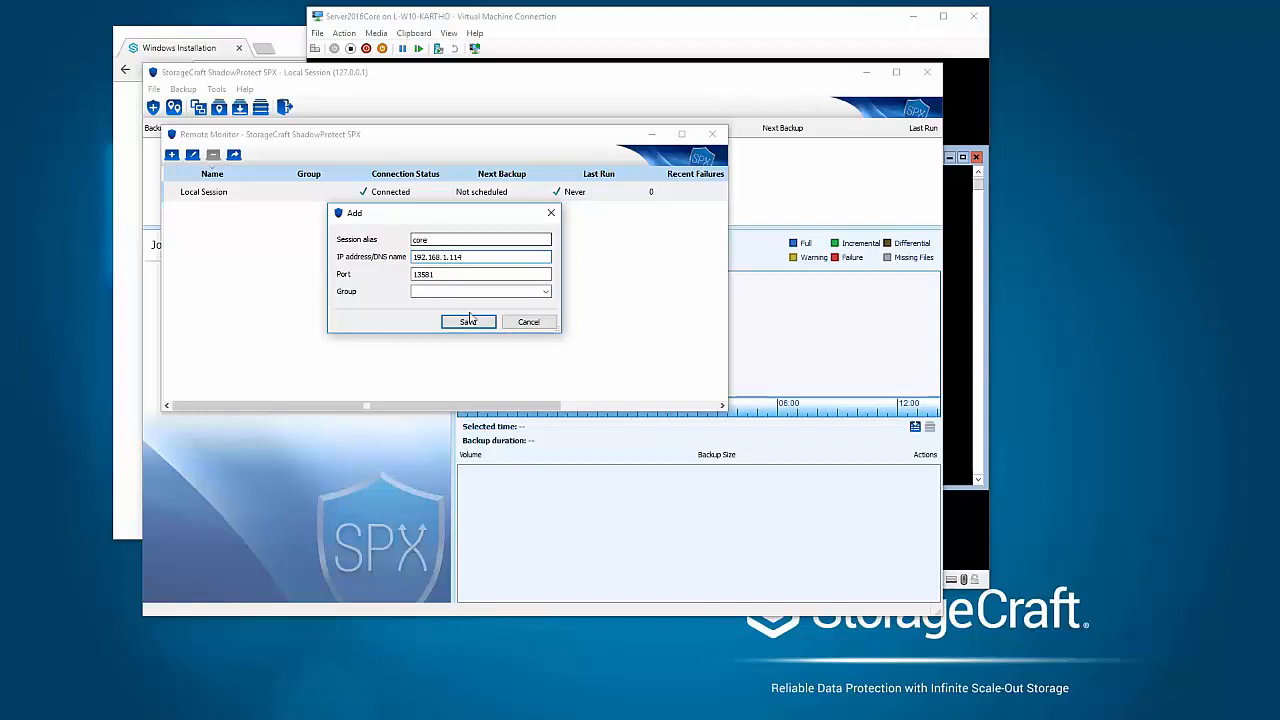
click(468, 321)
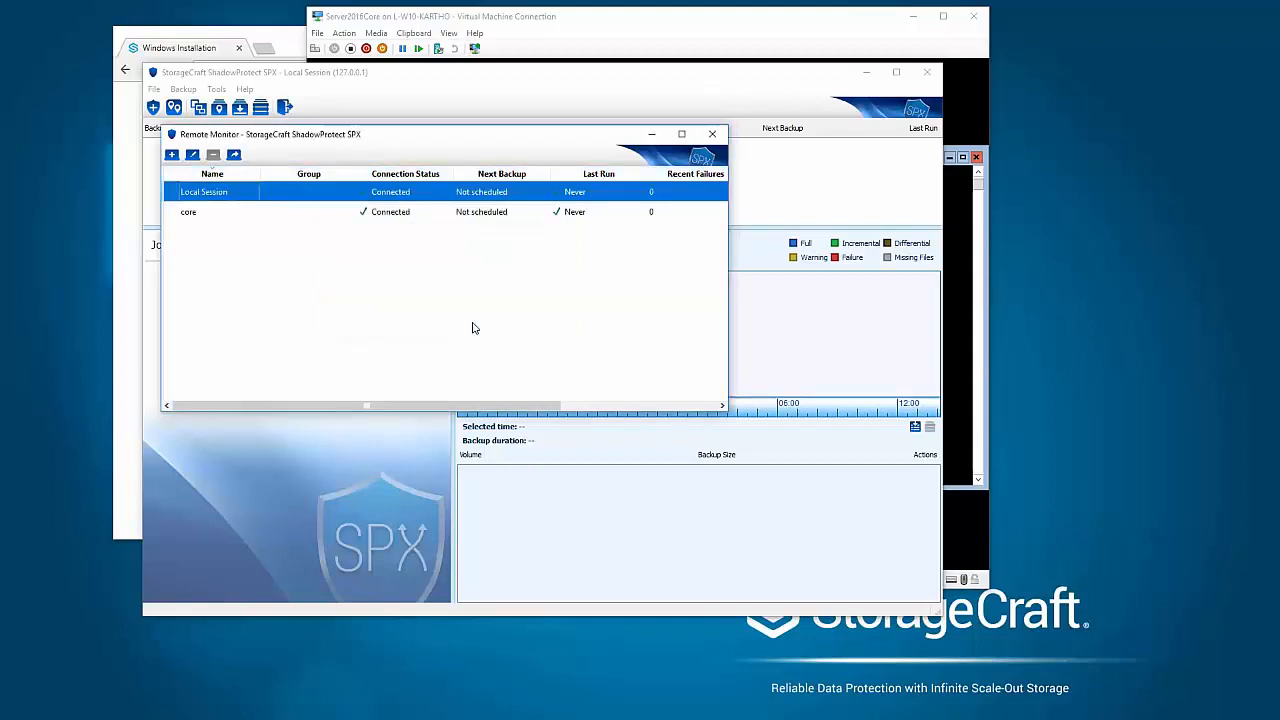
Log in to the core session as administrator, choose Activate Later, and start a new job
click(228, 211)
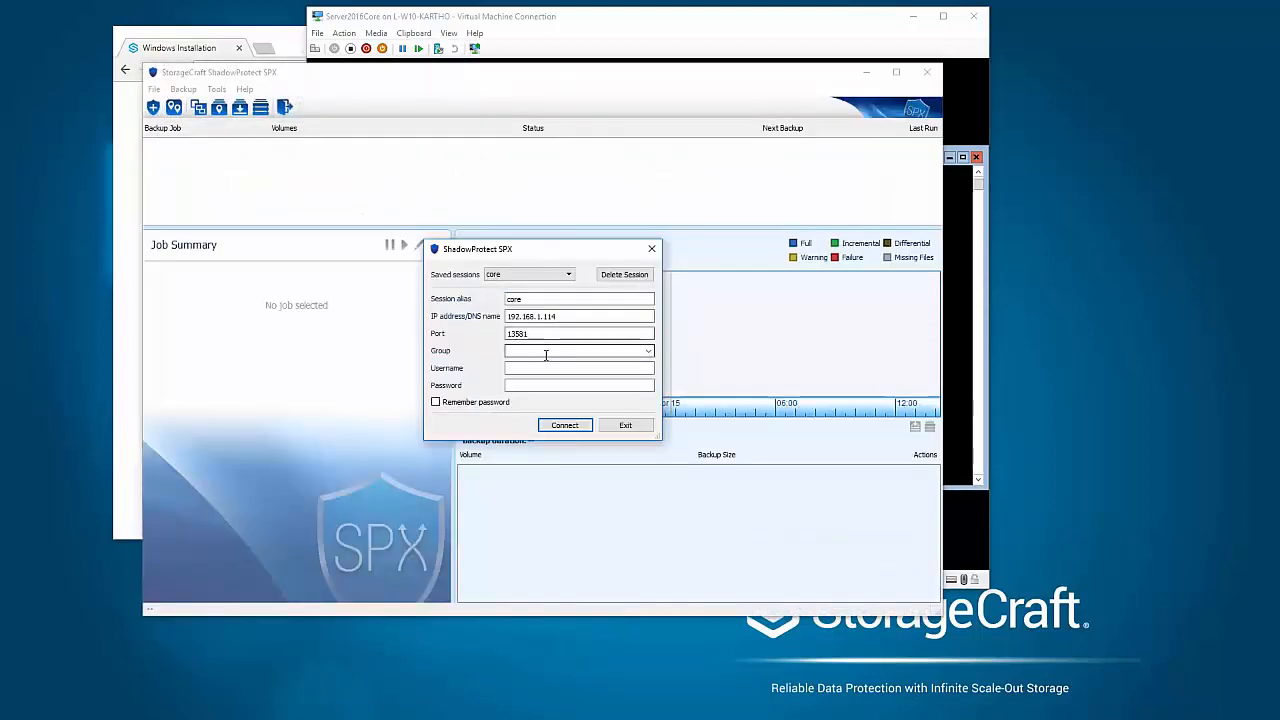
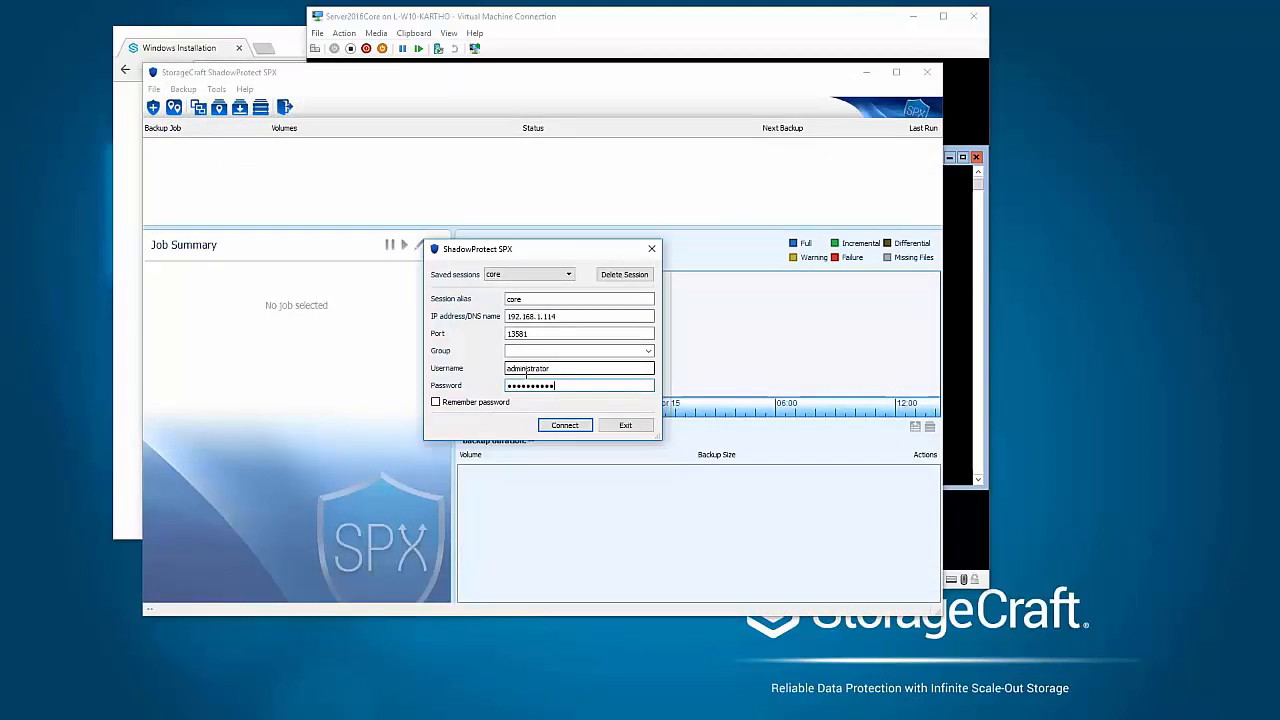
click(564, 425)
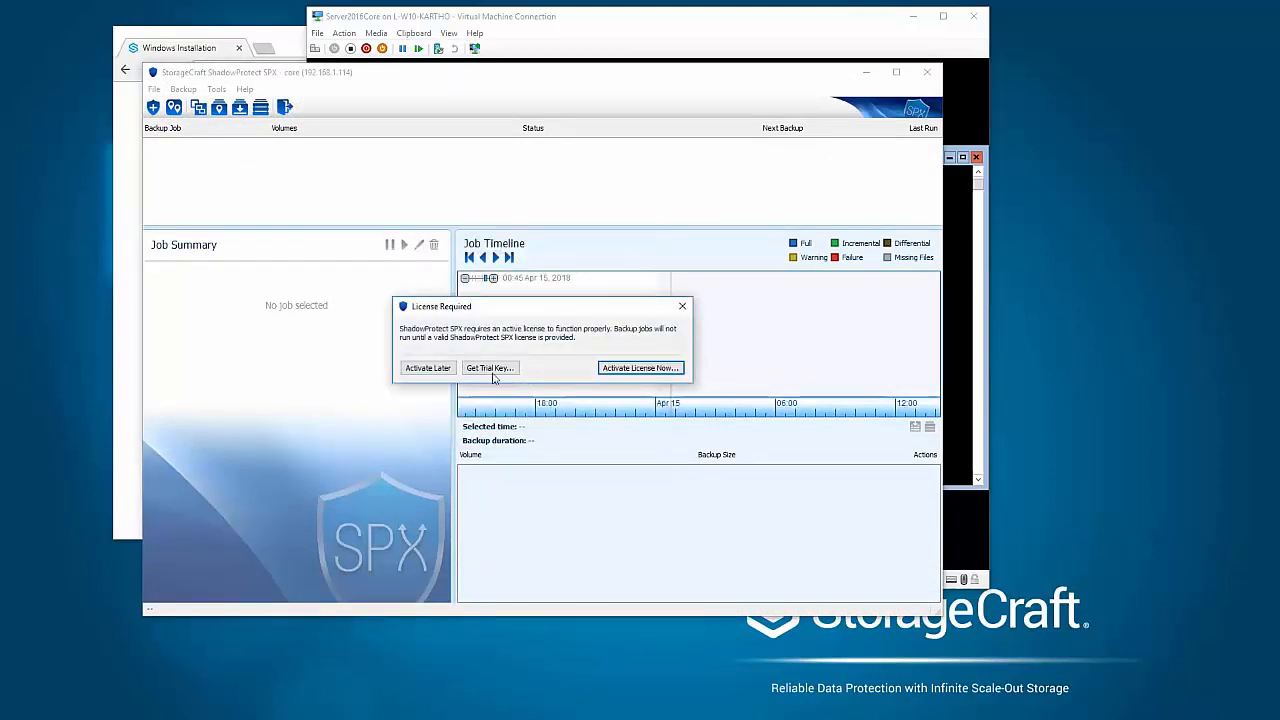
click(427, 367)
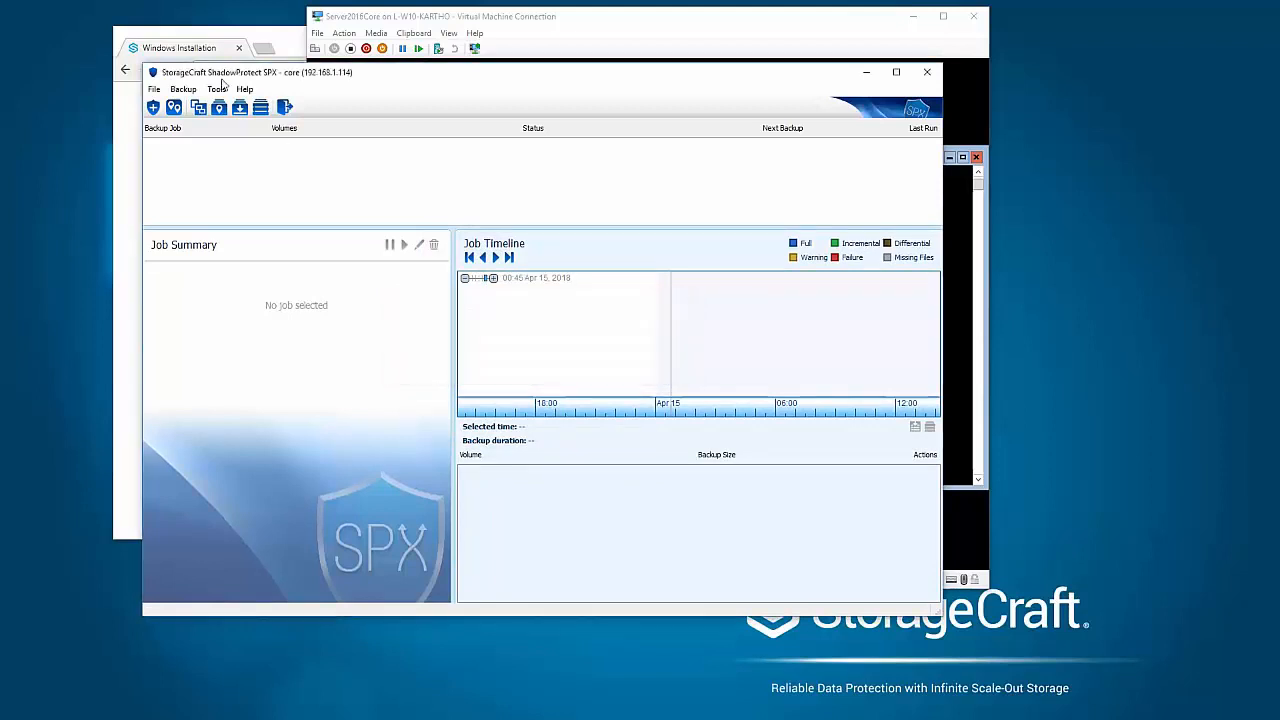
click(153, 107)
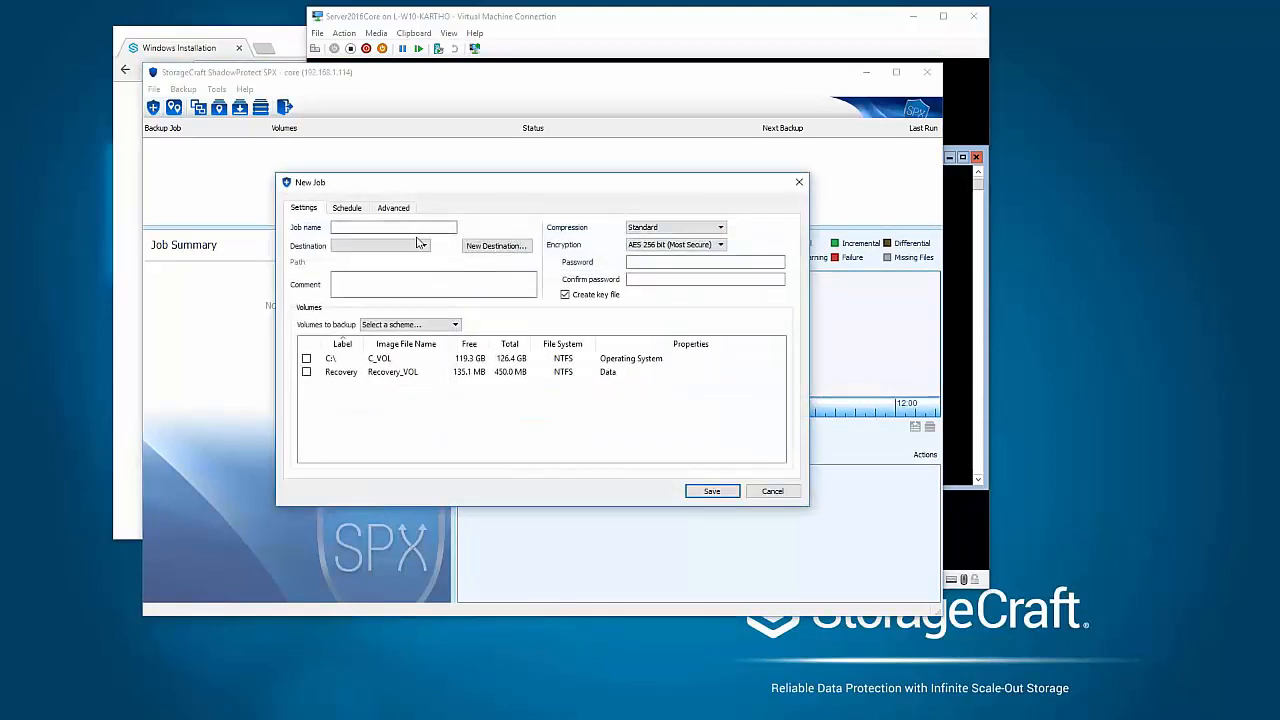